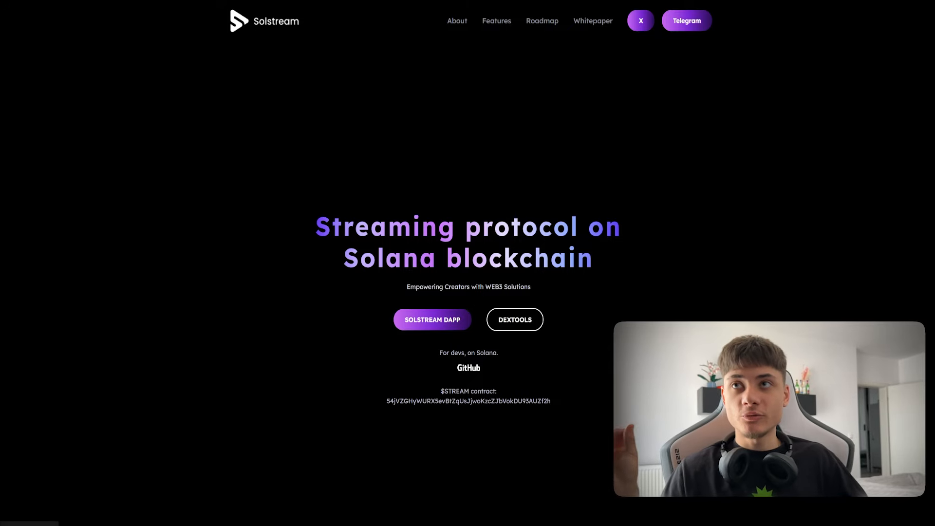
Launch the Solstream dapp from the website and view the connected account's profile page.
click(432, 319)
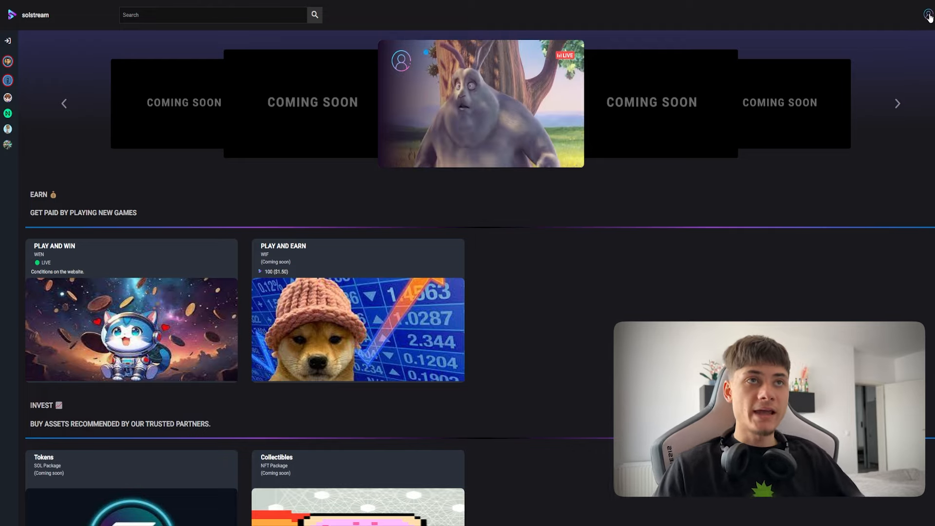
click(928, 13)
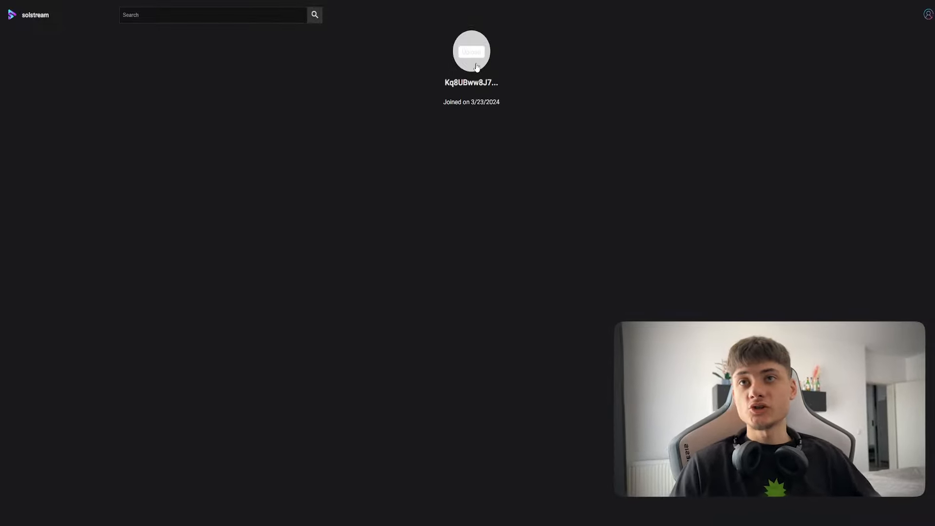
mouse_move(66, 22)
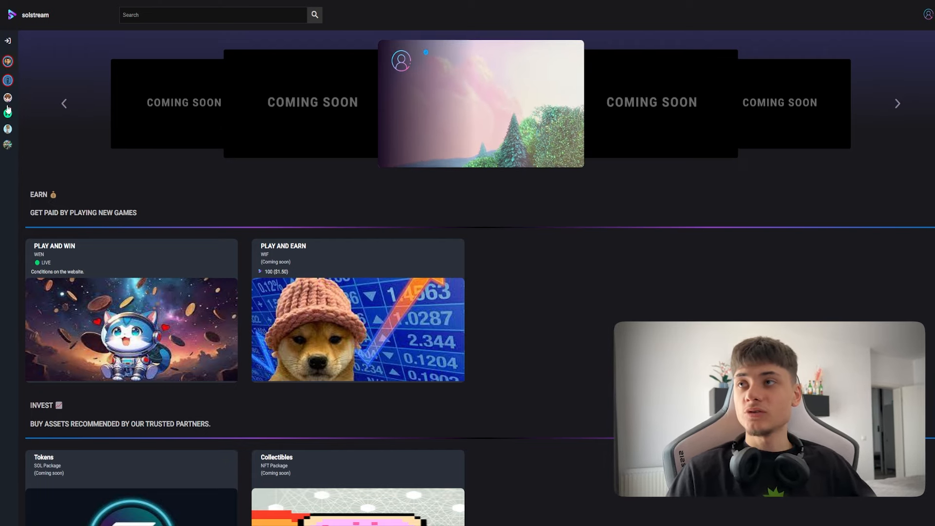
Browse the dapp's Invest and Latest videos sections, then return to the website's Awards section.
click(480, 105)
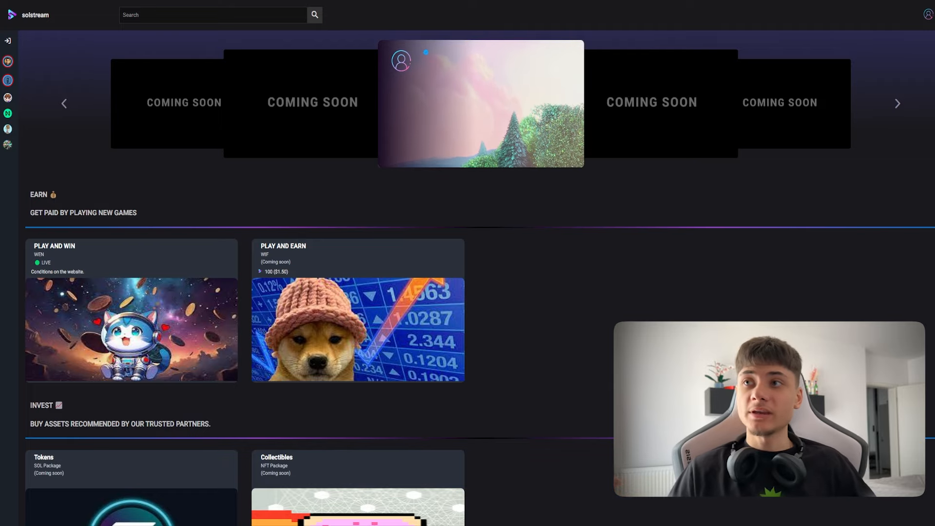
scroll(down, 3)
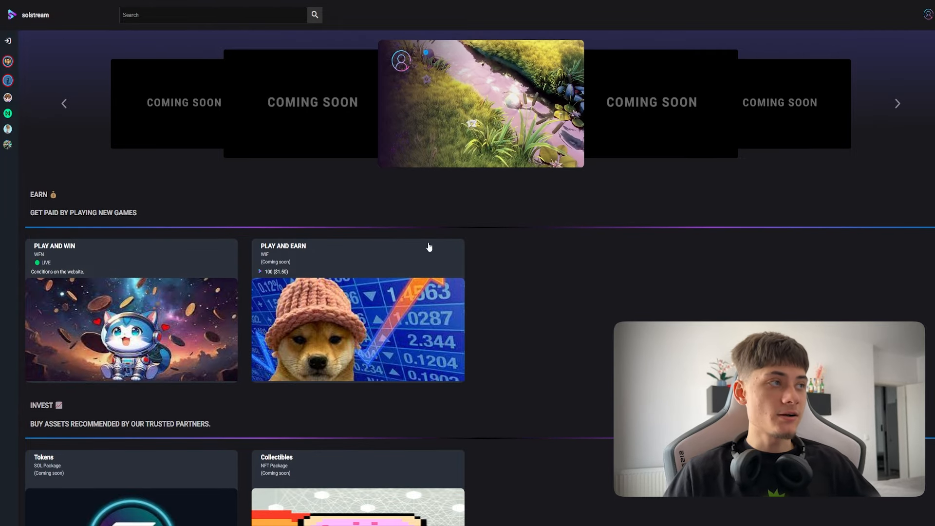
scroll(down, 3)
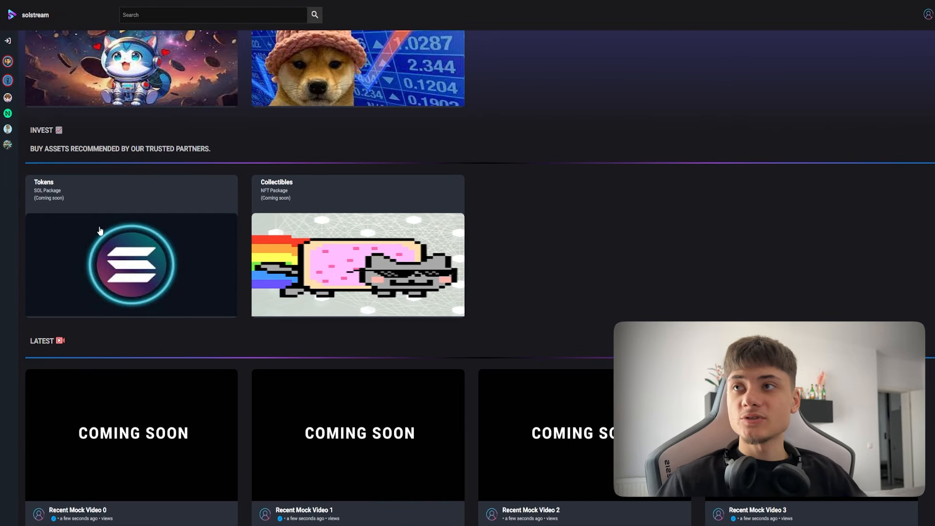
mouse_move(141, 224)
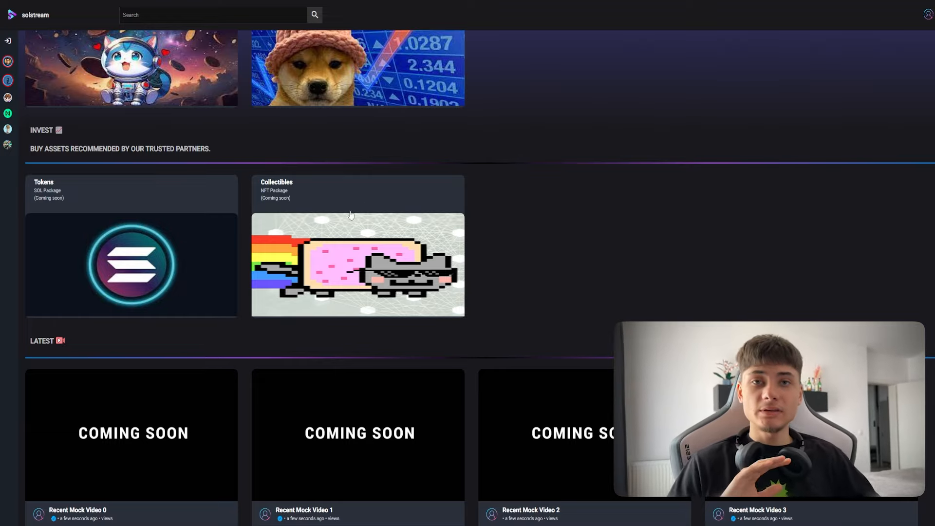
mouse_move(429, 225)
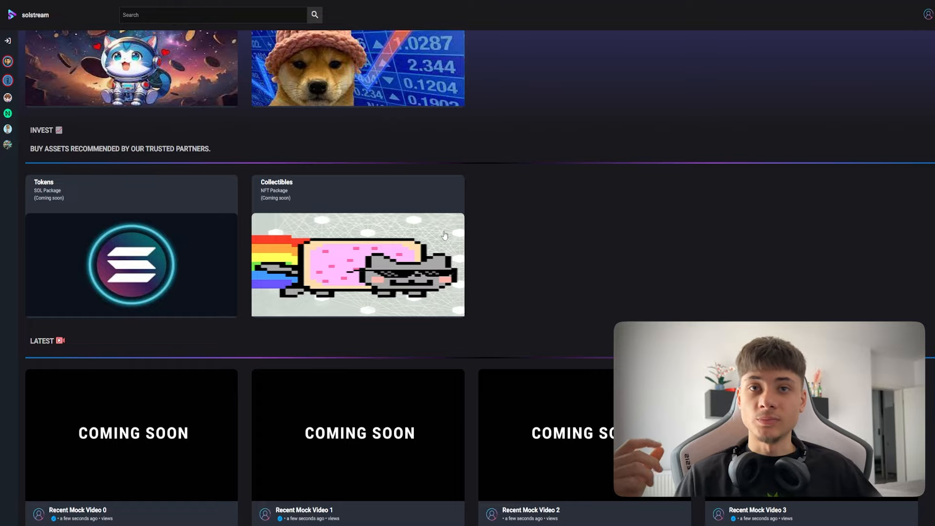
scroll(down, 3)
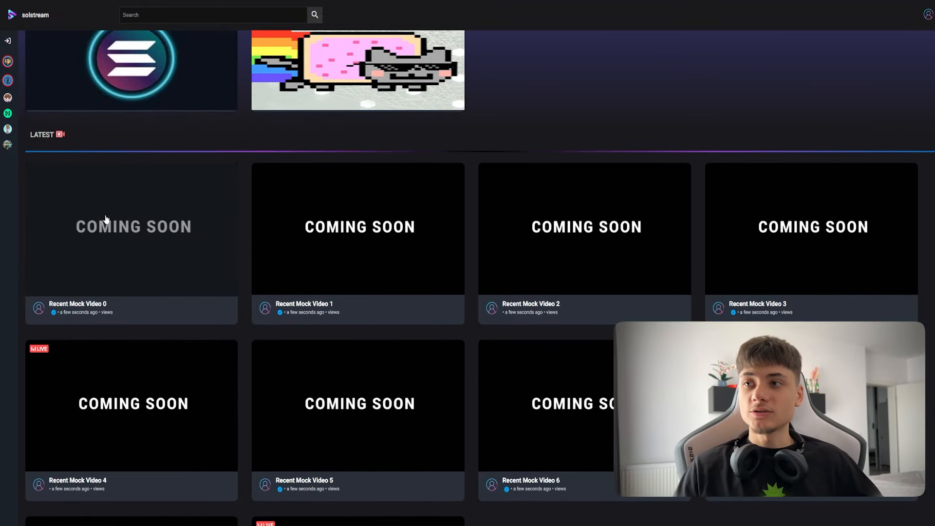
scroll(down, 3)
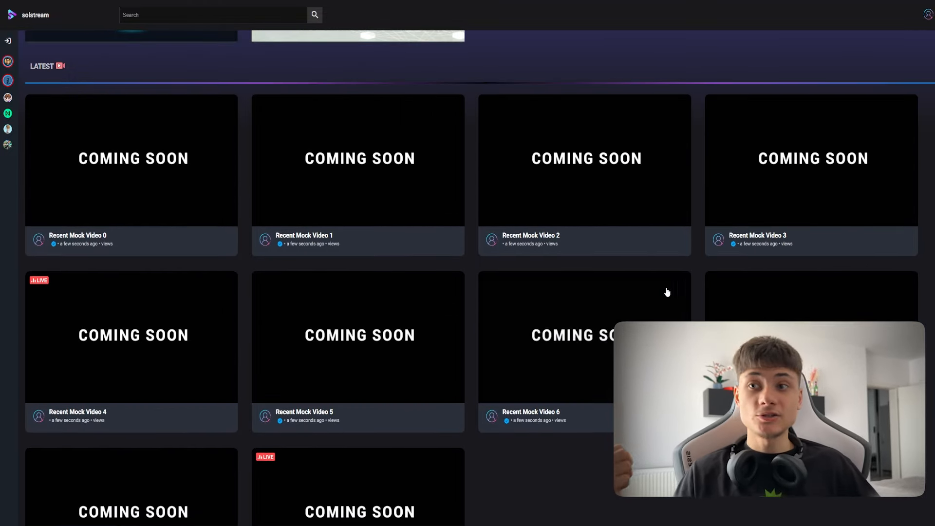
scroll(down, 3)
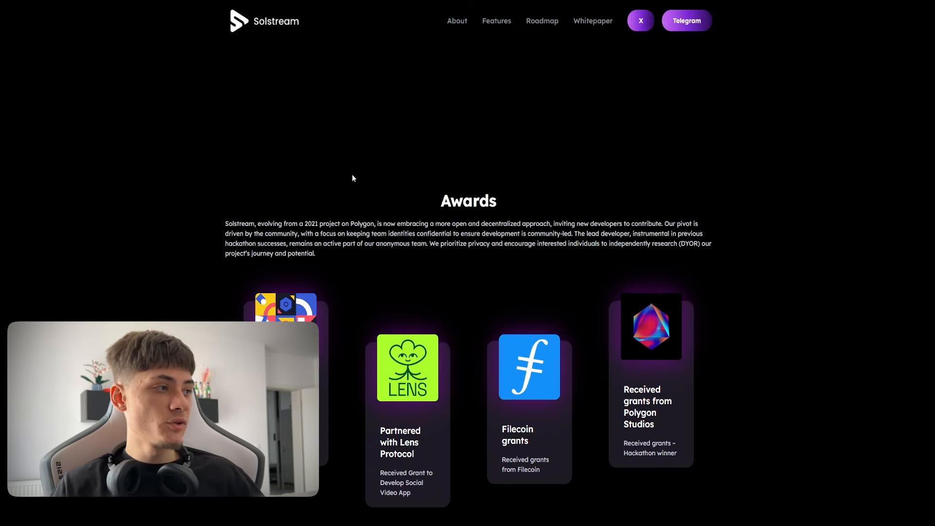
Scroll past Awards and the dapp preview to Partners (Solana, Livepeer, Filecoin) and About SolStream.
scroll(down, 3)
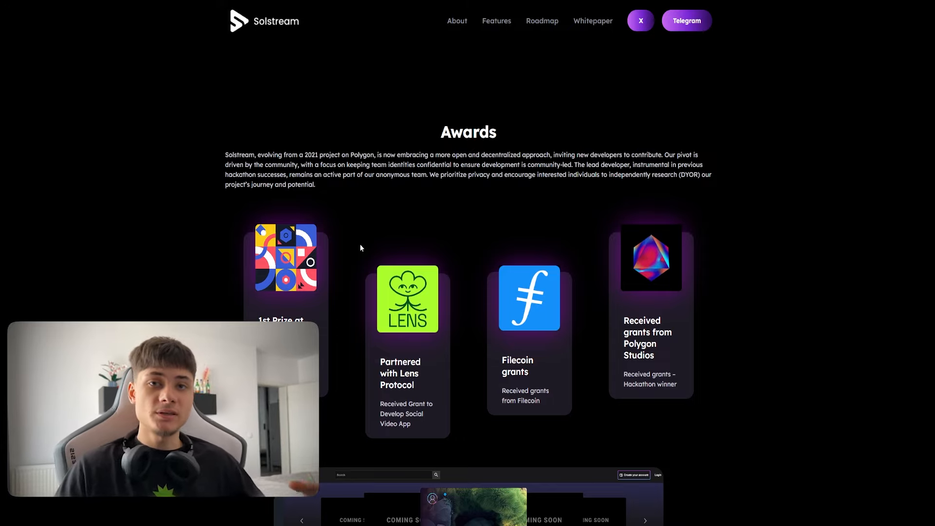
mouse_move(532, 197)
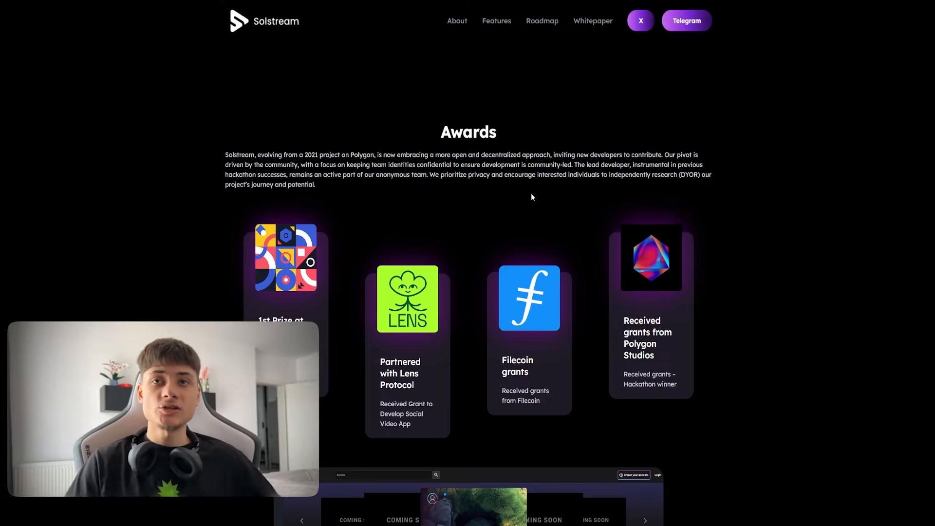
scroll(down, 3)
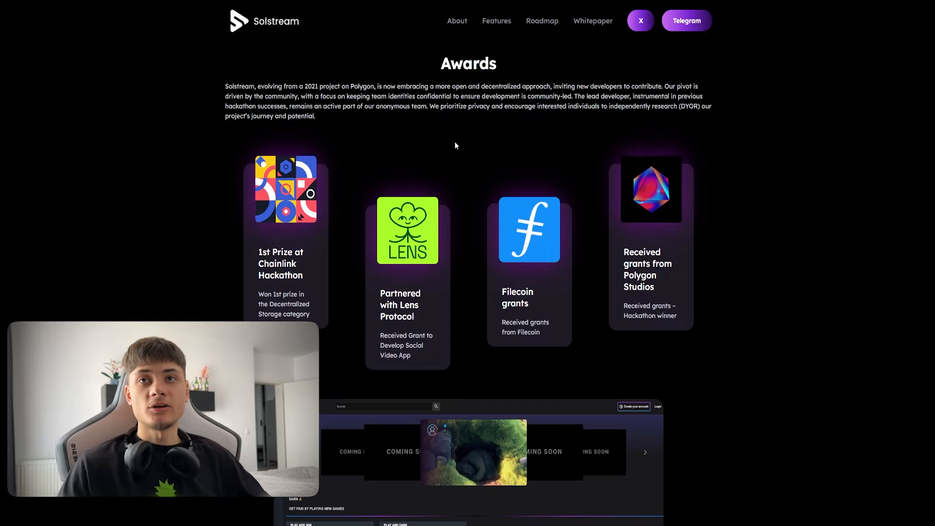
mouse_move(469, 155)
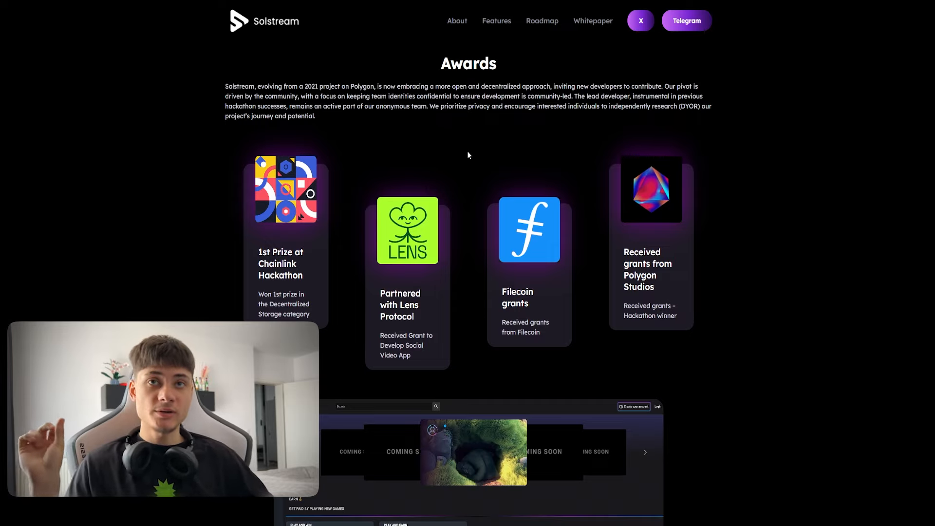
mouse_move(718, 127)
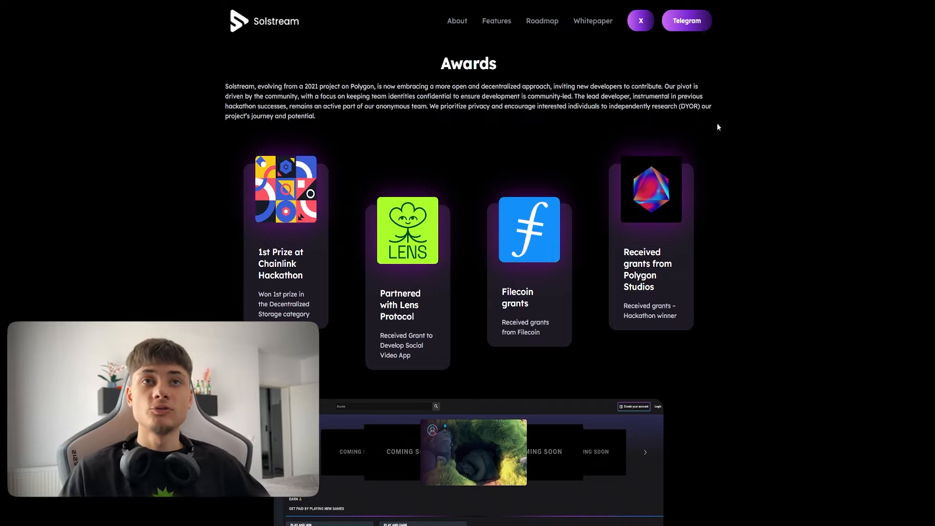
mouse_move(415, 176)
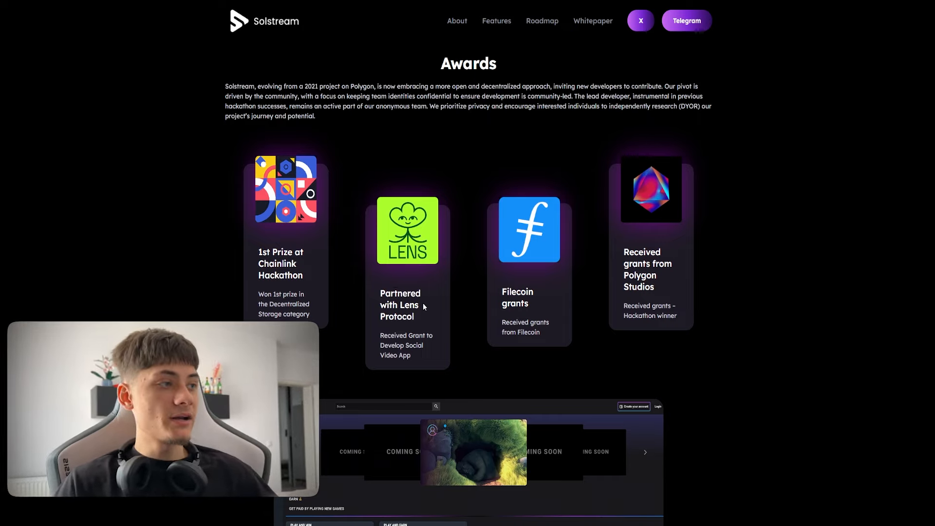
mouse_move(421, 354)
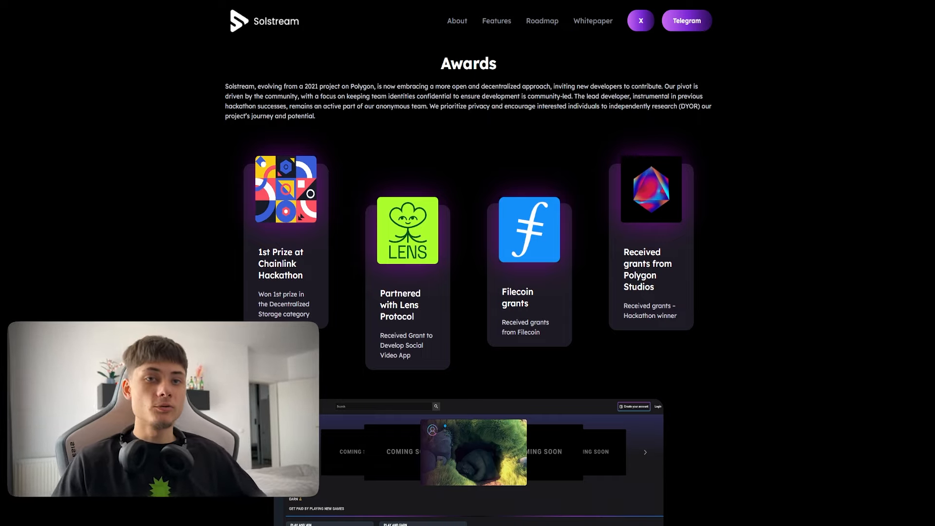
scroll(down, 3)
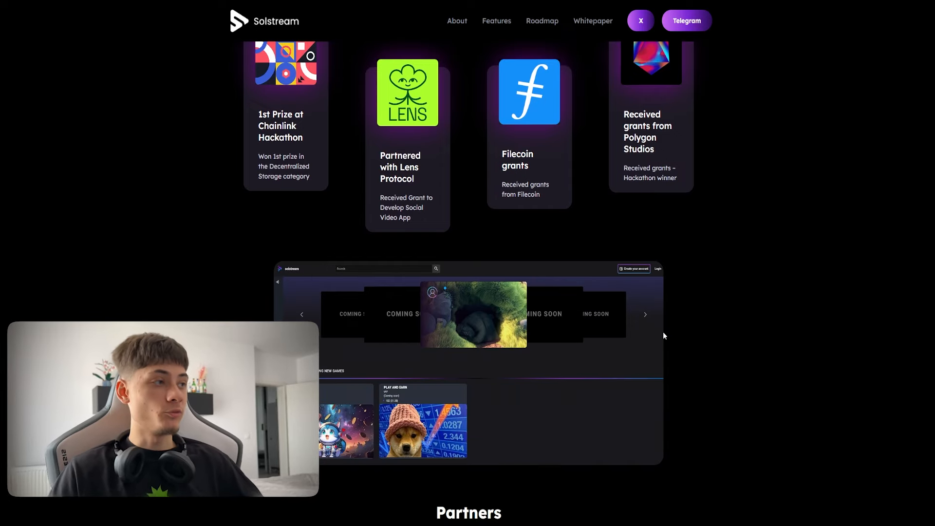
scroll(down, 3)
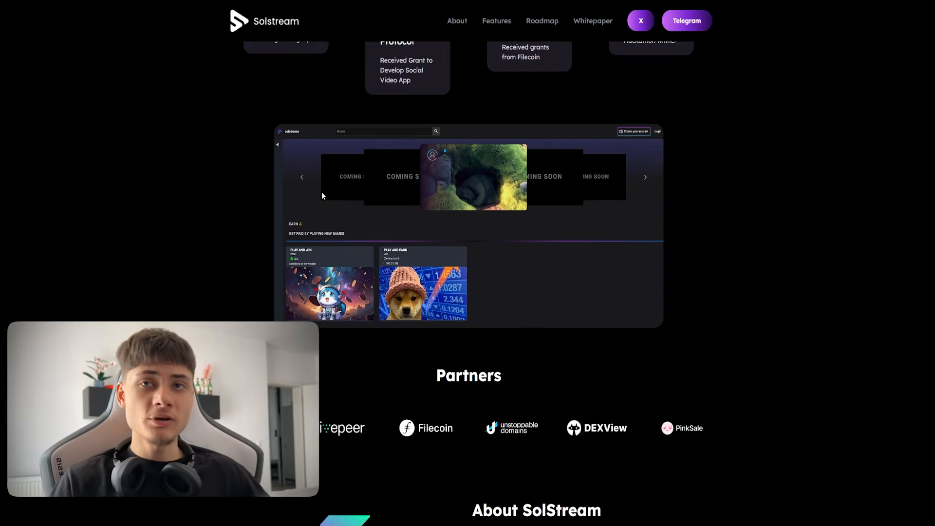
scroll(down, 3)
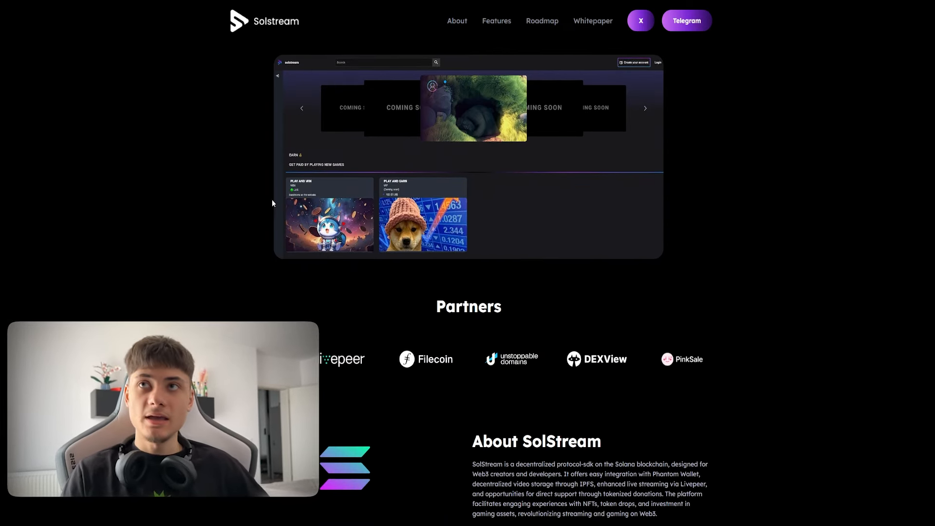
scroll(down, 3)
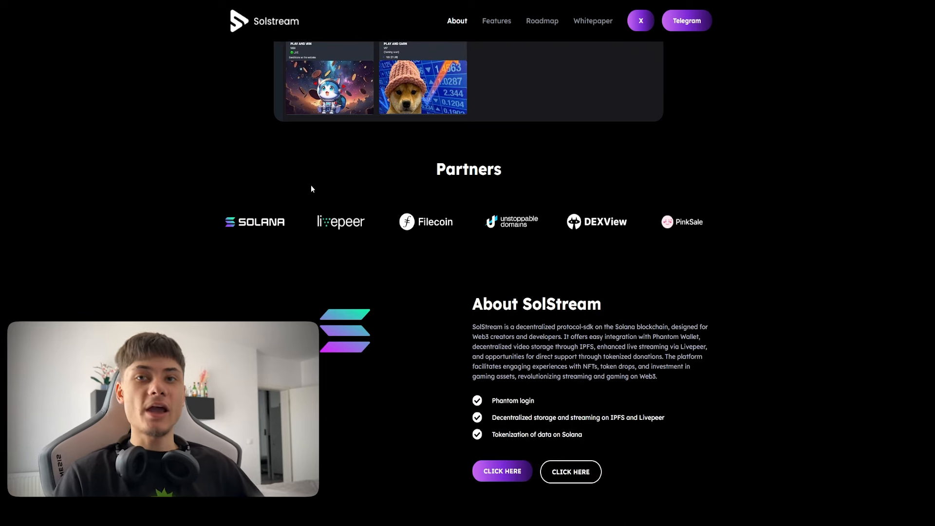
mouse_move(412, 264)
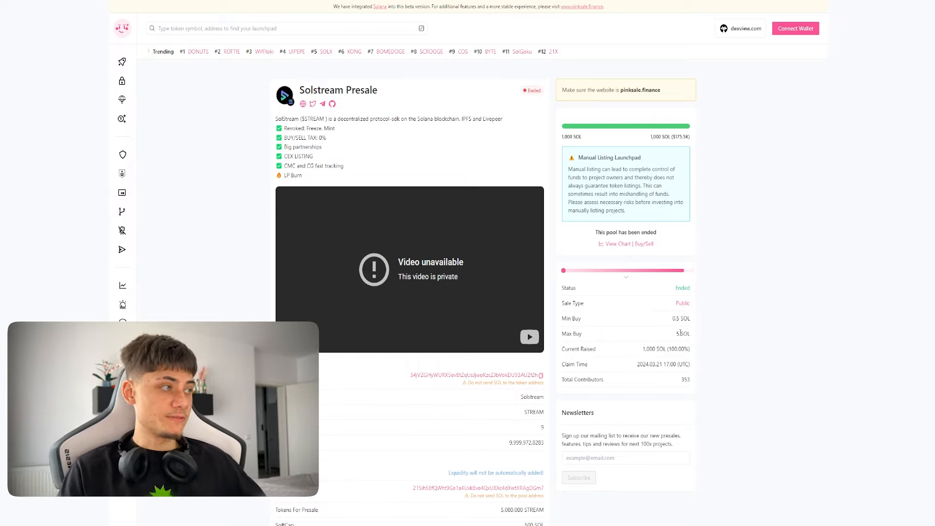
mouse_move(733, 186)
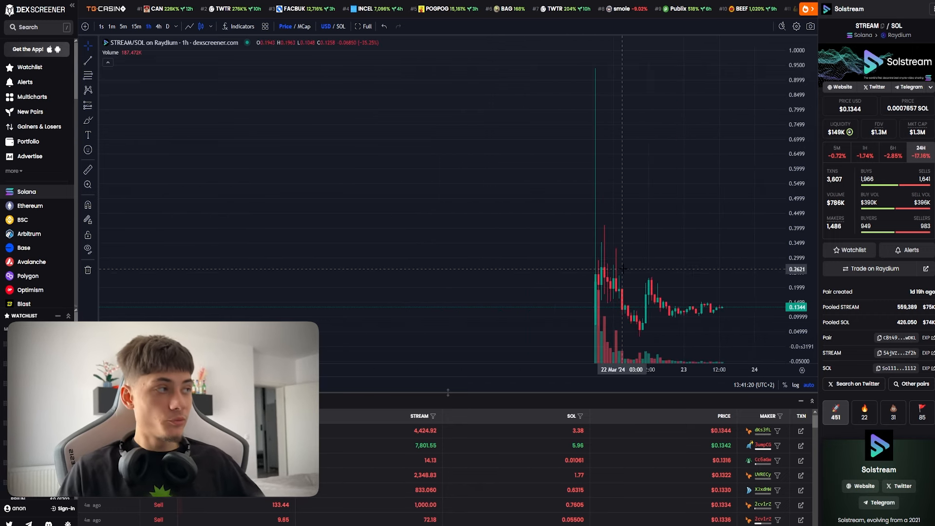
mouse_move(610, 270)
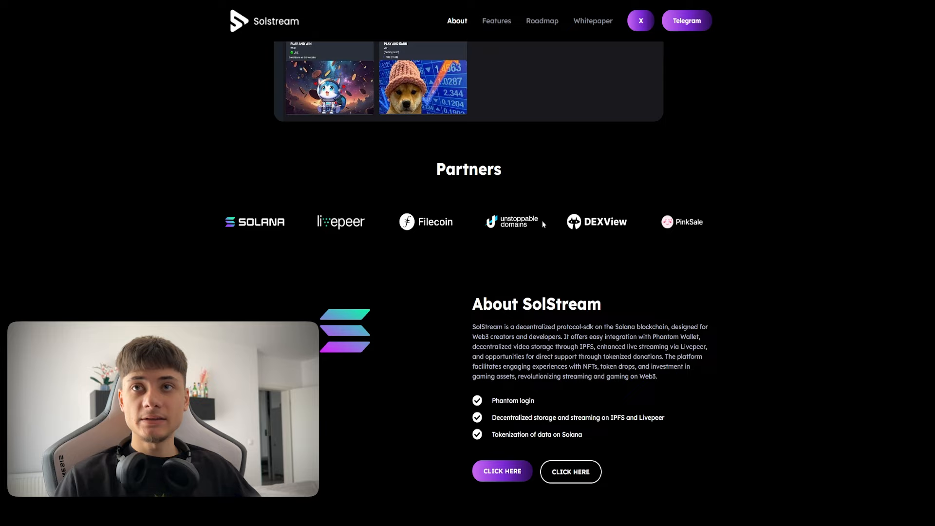
Scroll the homepage through About SolStream until the Roadmap heading appears.
scroll(down, 3)
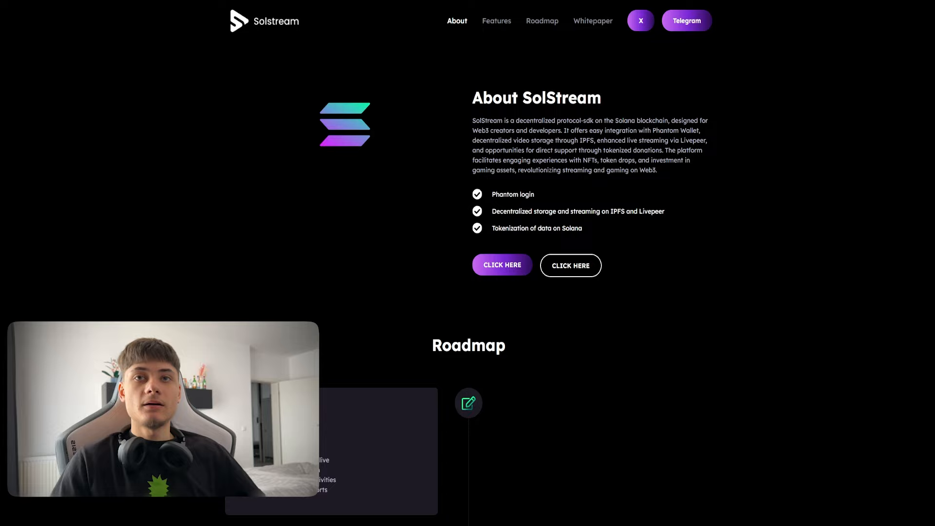
scroll(down, 3)
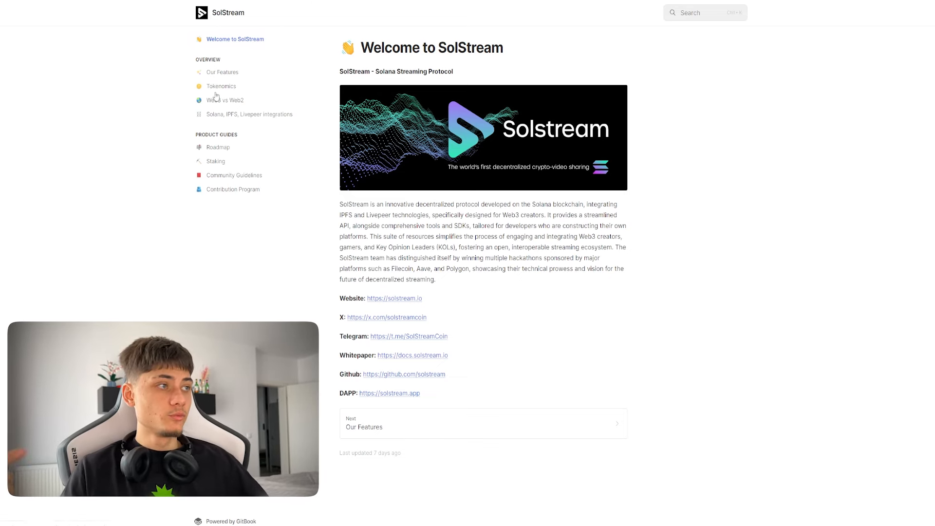
Open Our Features in the docs and read about Phantom login, IPFS storage, Livepeer streaming and donations.
click(223, 72)
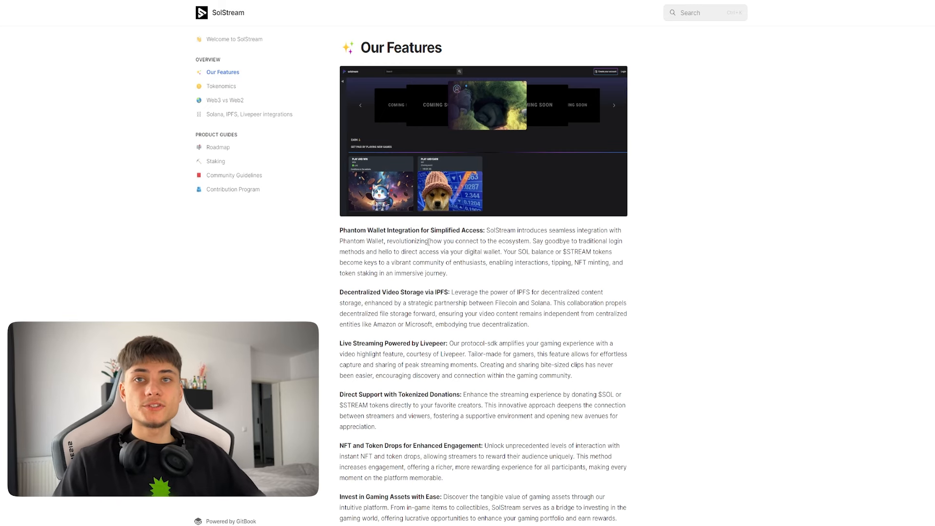
scroll(down, 3)
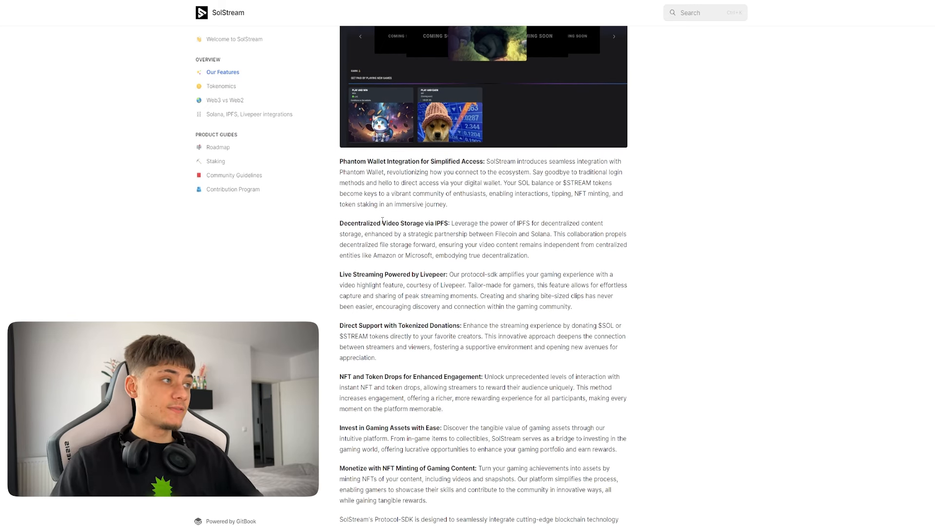
scroll(down, 3)
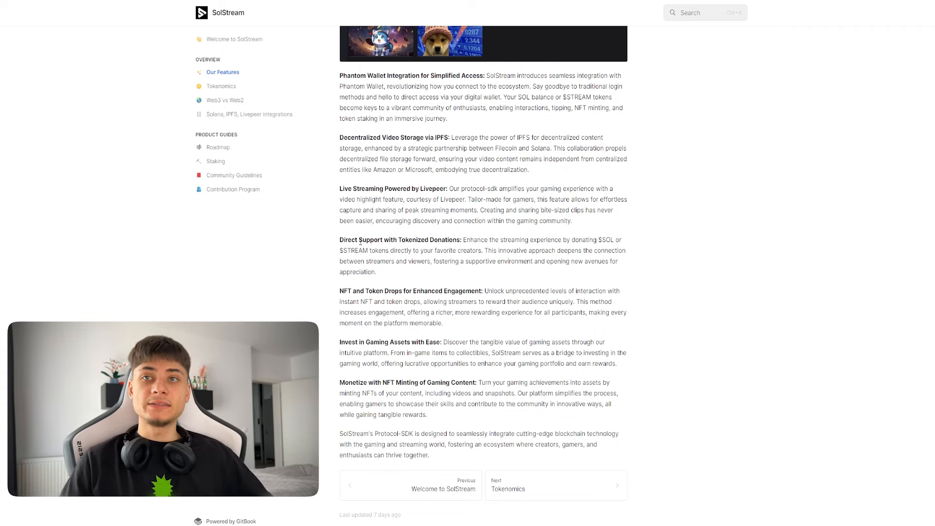
mouse_move(447, 238)
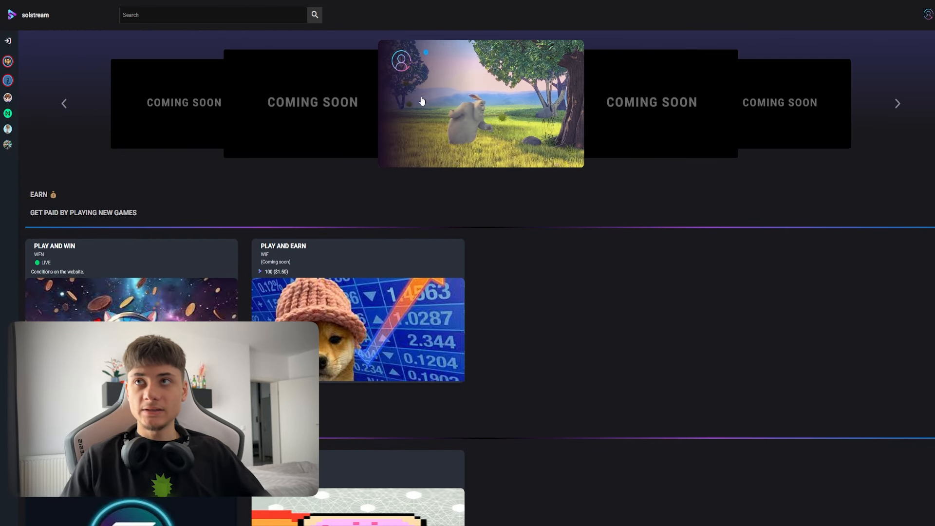
mouse_move(412, 181)
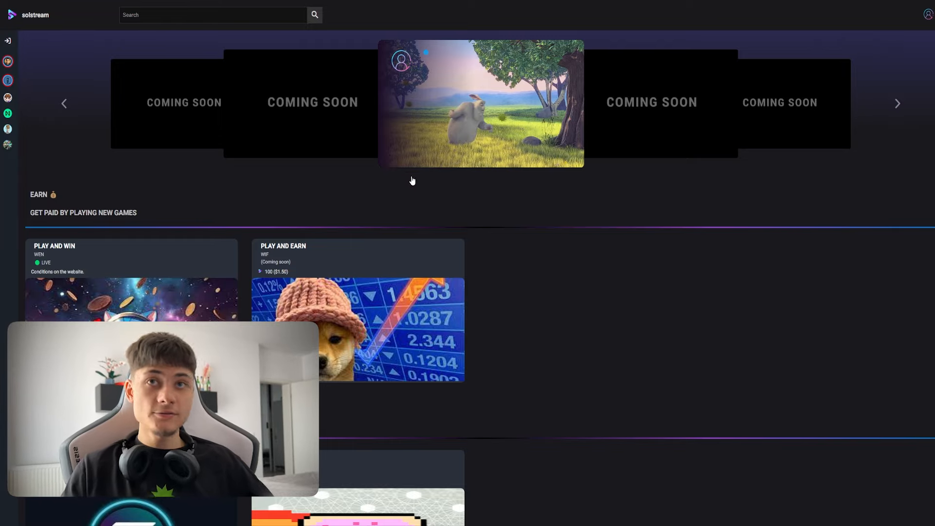
Open the featured live stream, draft 'hi' in its chat, and attempt to follow the streamer.
click(479, 105)
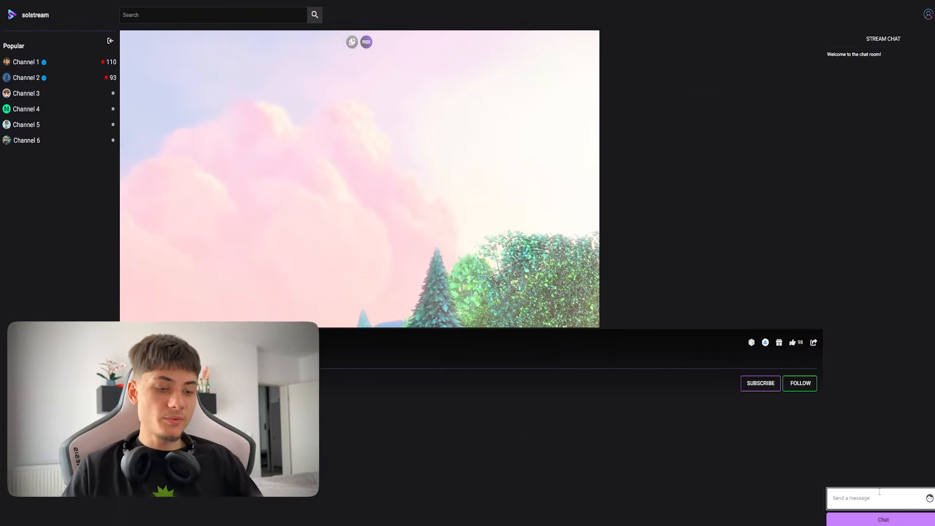
text(hi)
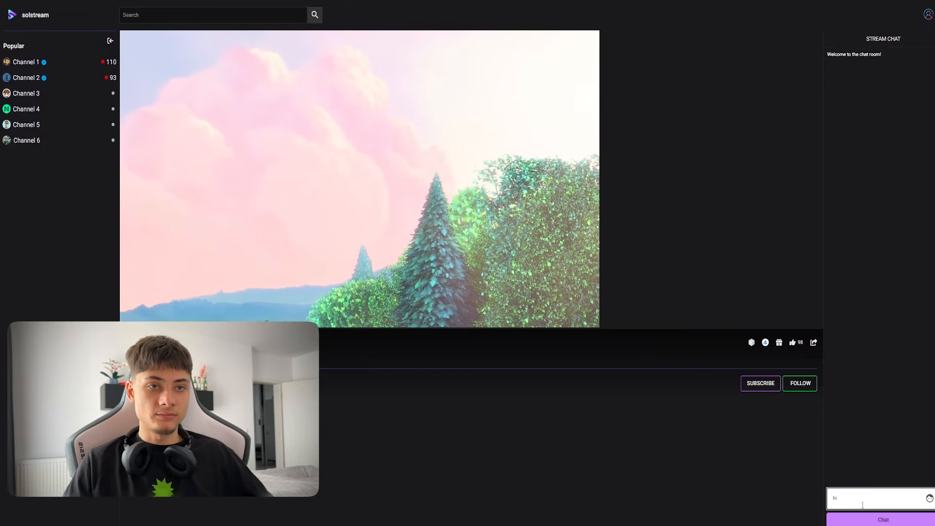
click(799, 383)
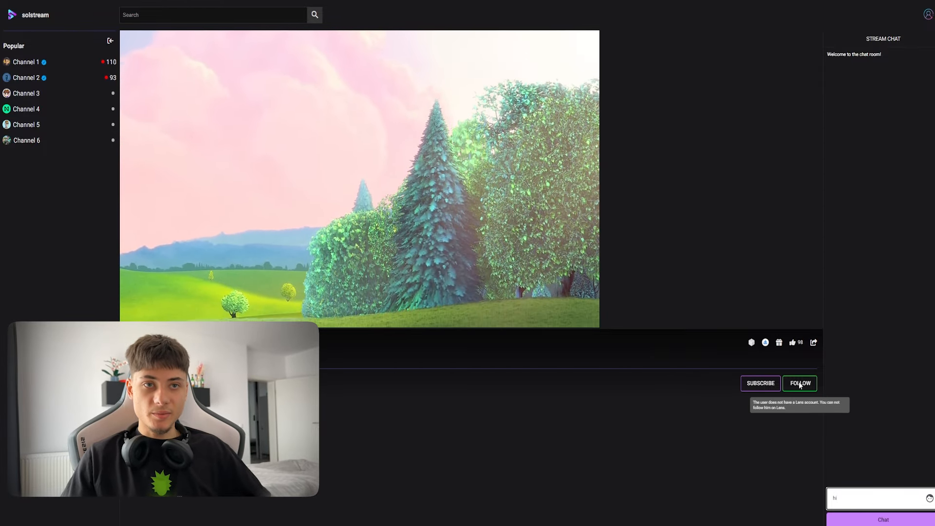
mouse_move(778, 342)
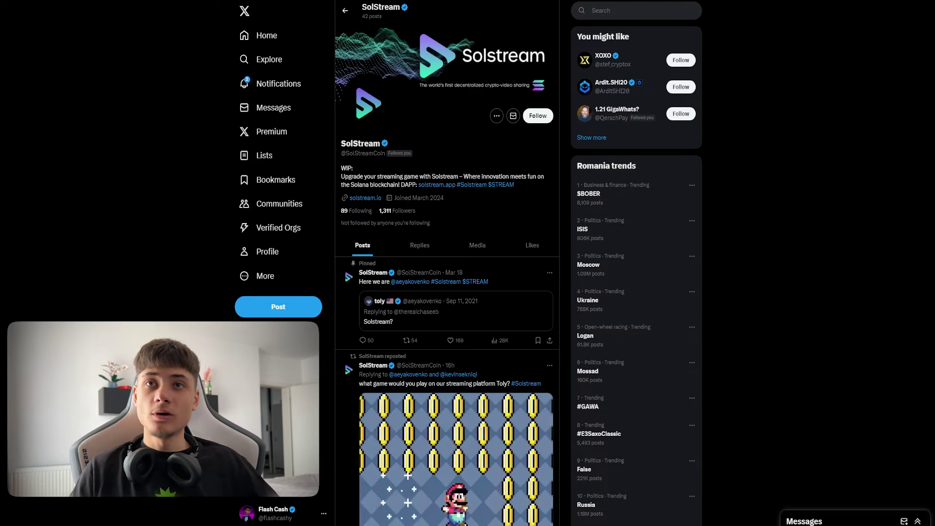
Follow SolStream on X, reaching 1,312 followers, and browse its pinned and recent posts.
click(538, 115)
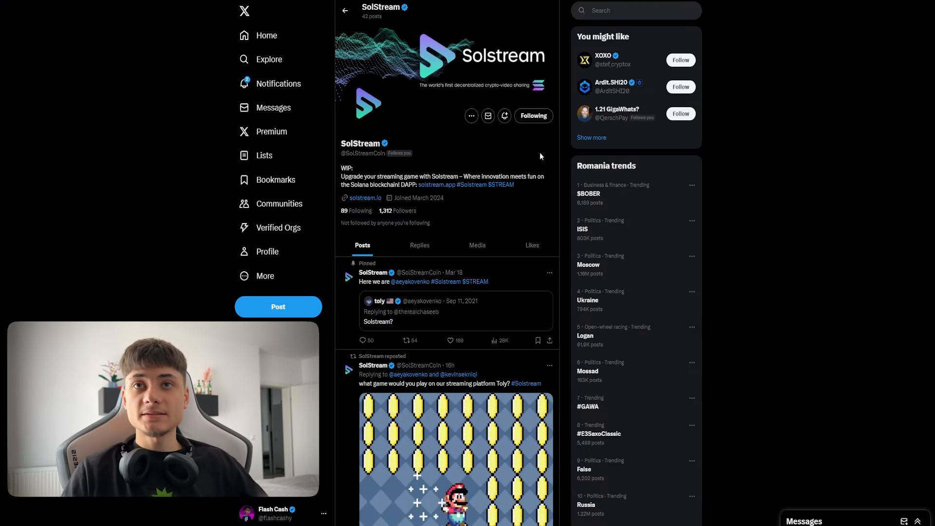
mouse_move(504, 156)
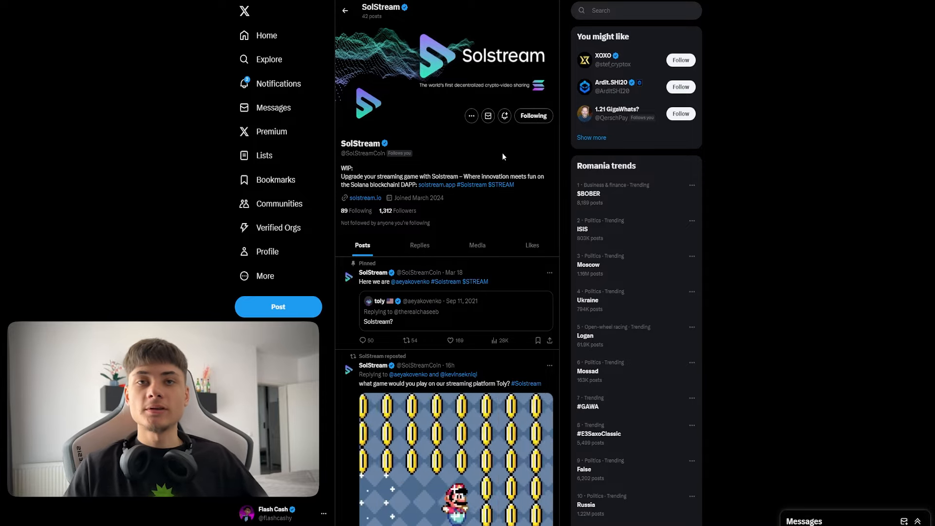
scroll(down, 3)
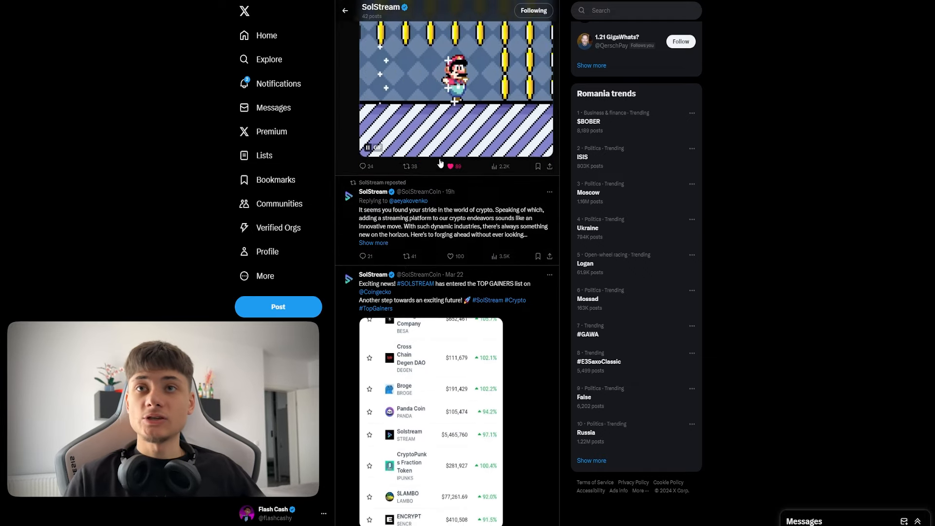
scroll(down, 3)
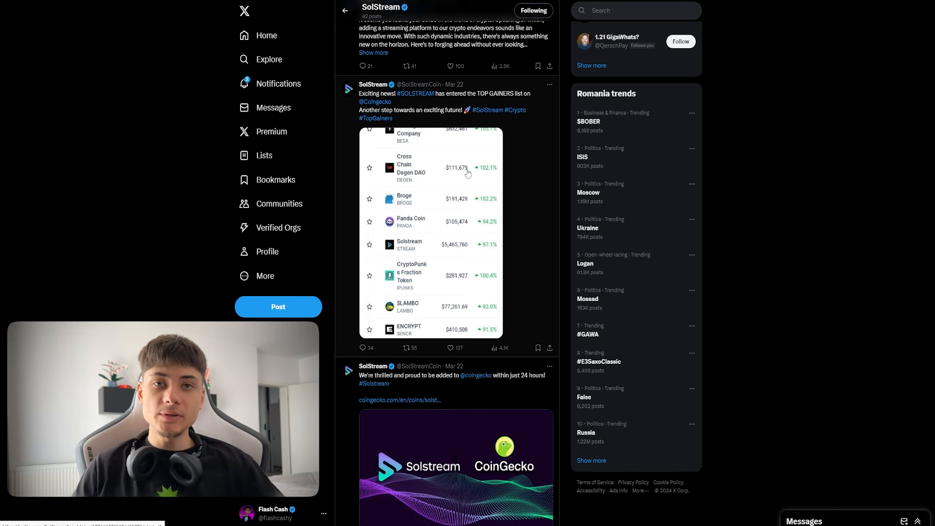
scroll(down, 3)
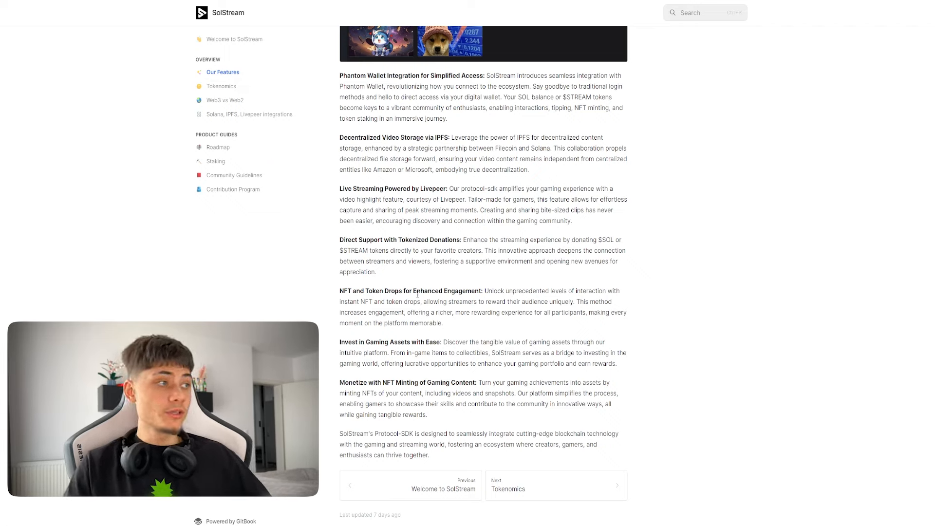
drag(352, 291, 438, 291)
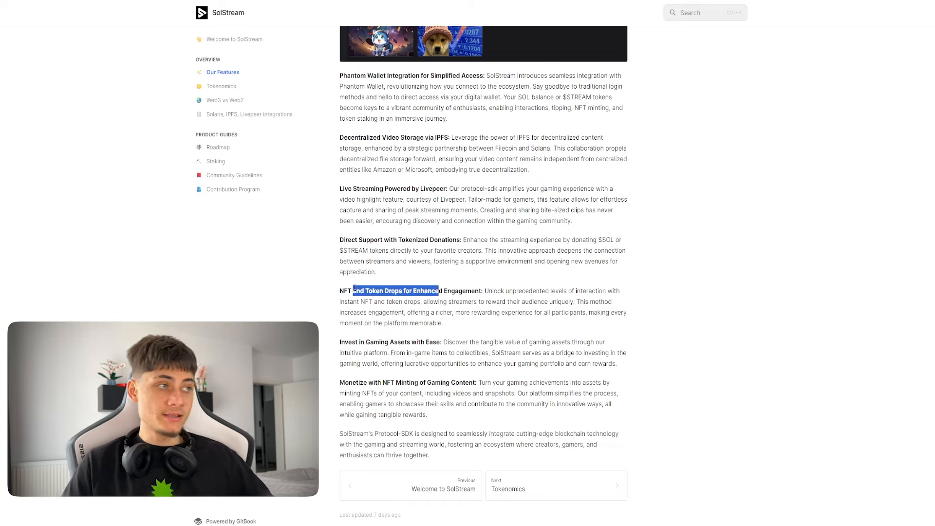
click(330, 296)
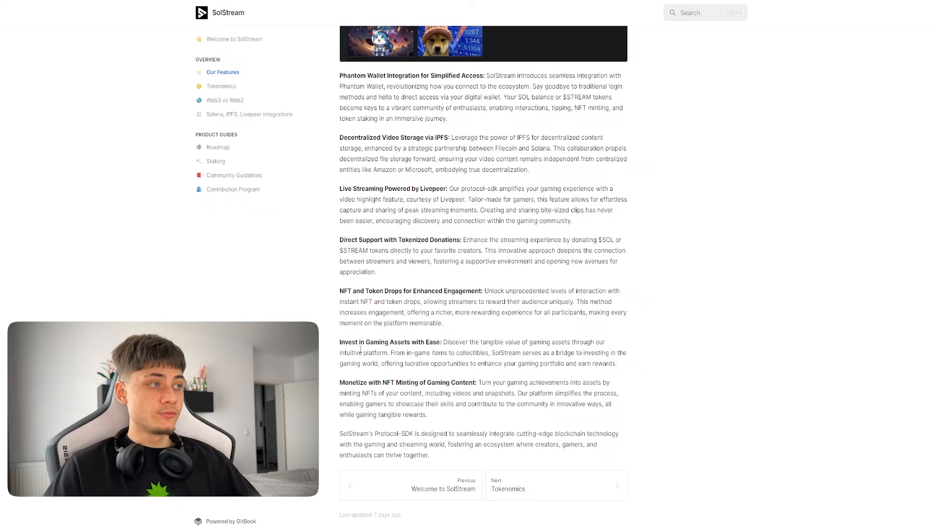
mouse_move(460, 326)
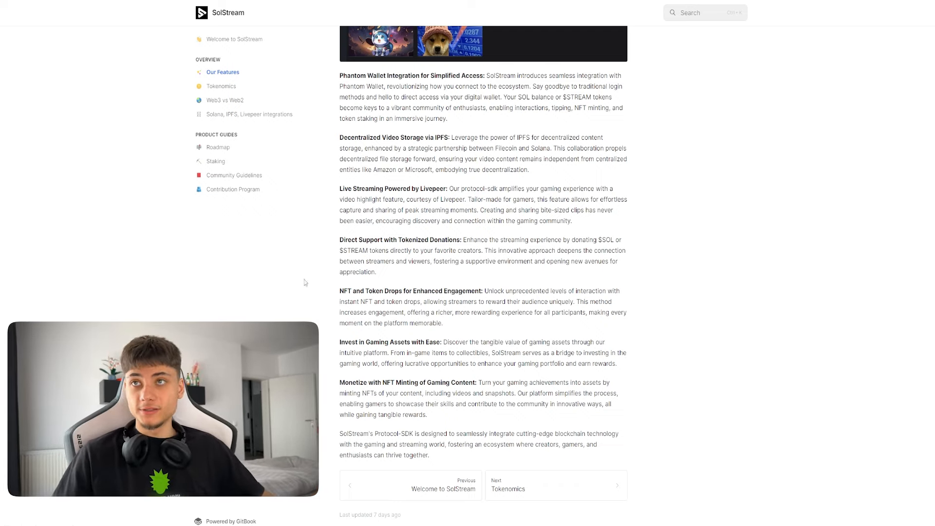
click(221, 86)
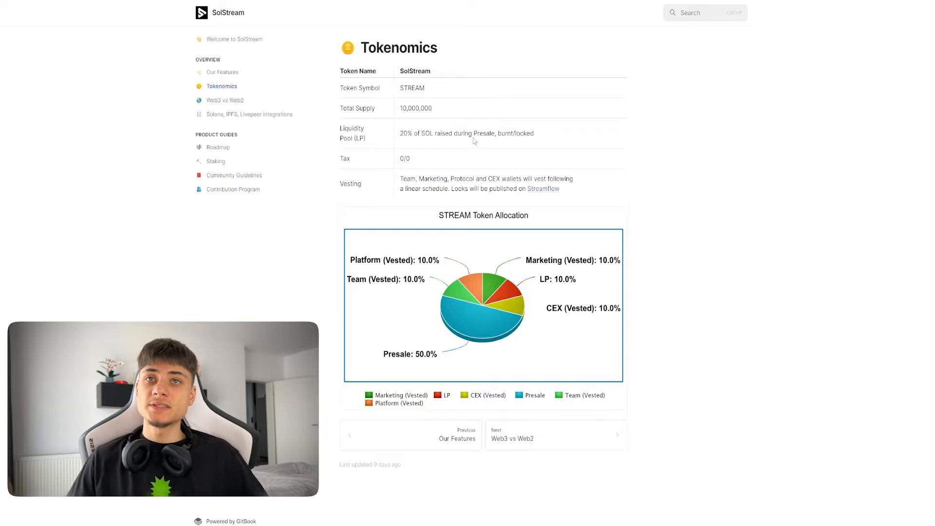
mouse_move(393, 163)
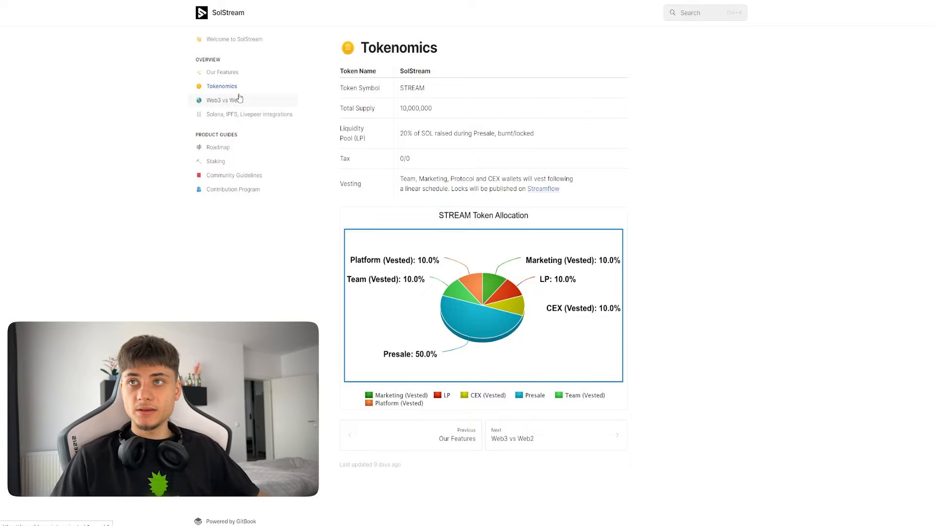
Open the Web3 vs Web2 page of the SolStream docs.
click(222, 100)
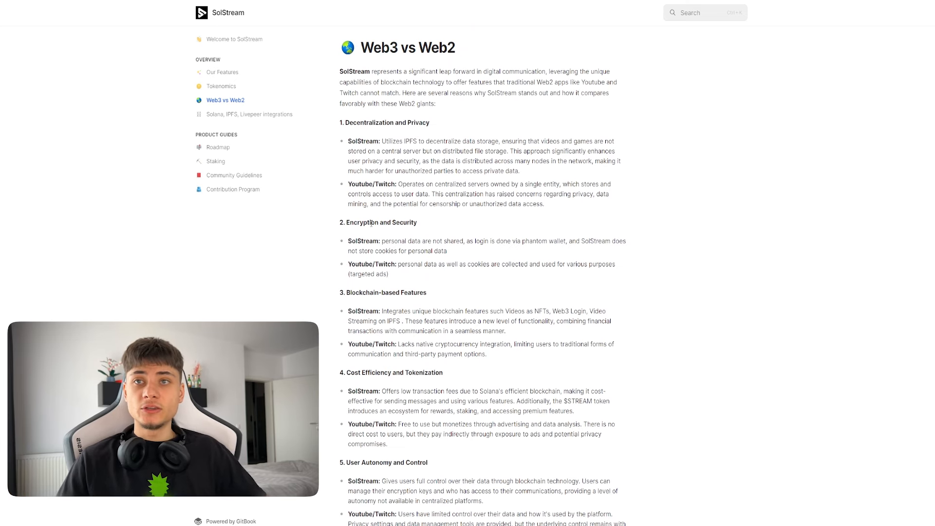
Scroll through the Web3 vs Web2 comparison and back up, then open the Staking page.
scroll(down, 3)
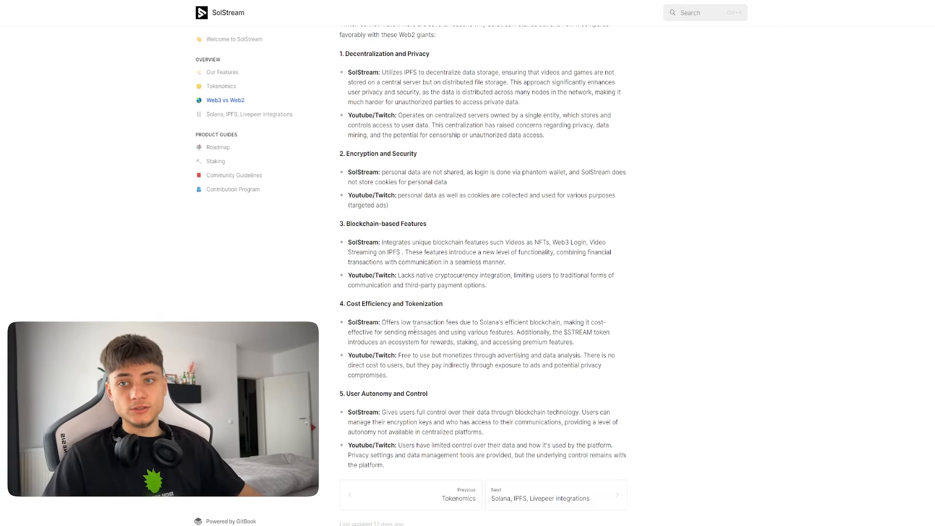
scroll(up, 3)
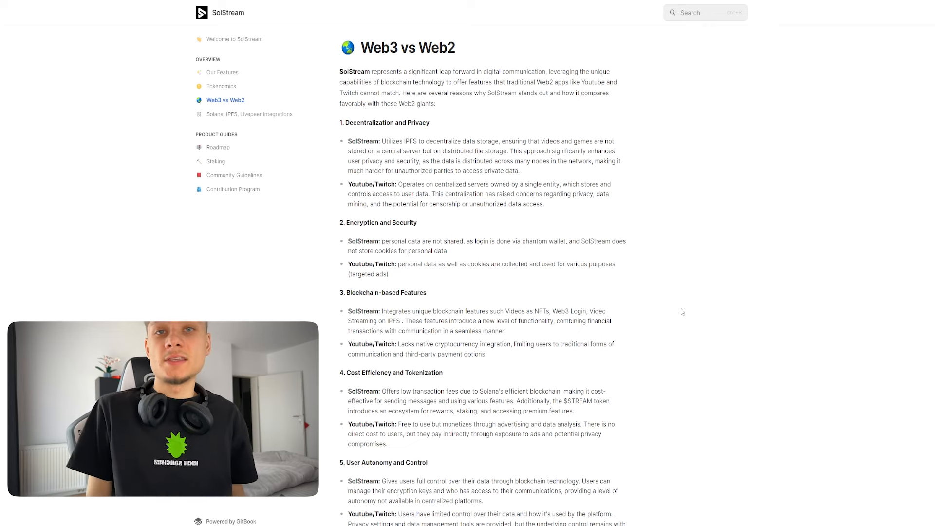
click(215, 161)
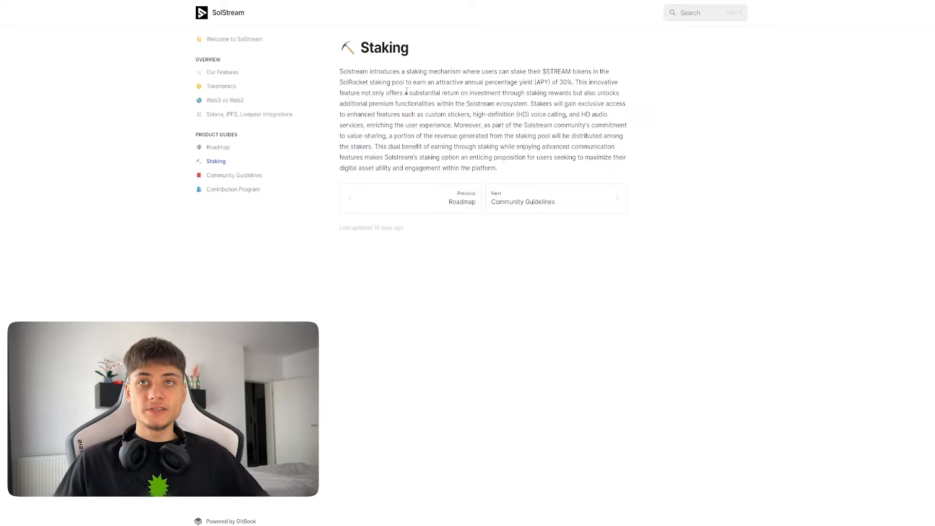
mouse_move(478, 101)
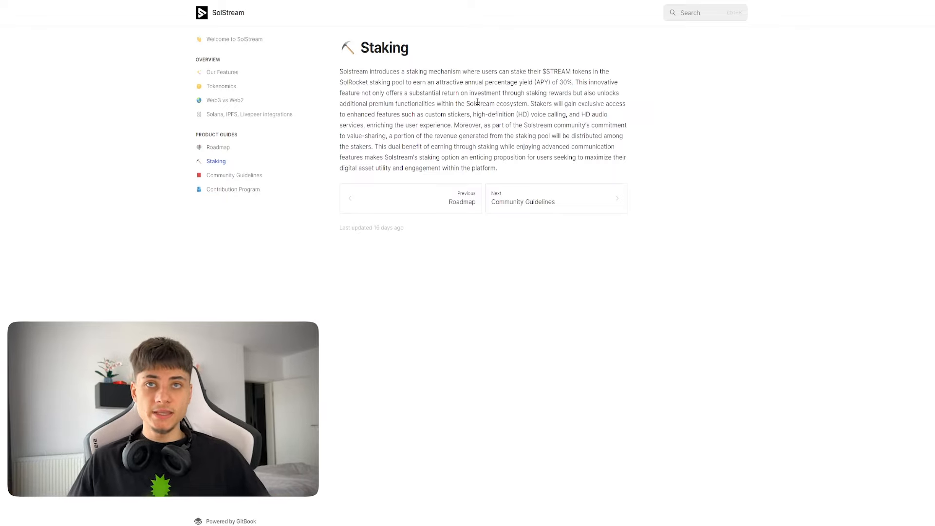
Drag across the Staking page, then return to the website's Roadmap with Q1 and Q2 milestones.
drag(409, 103, 449, 104)
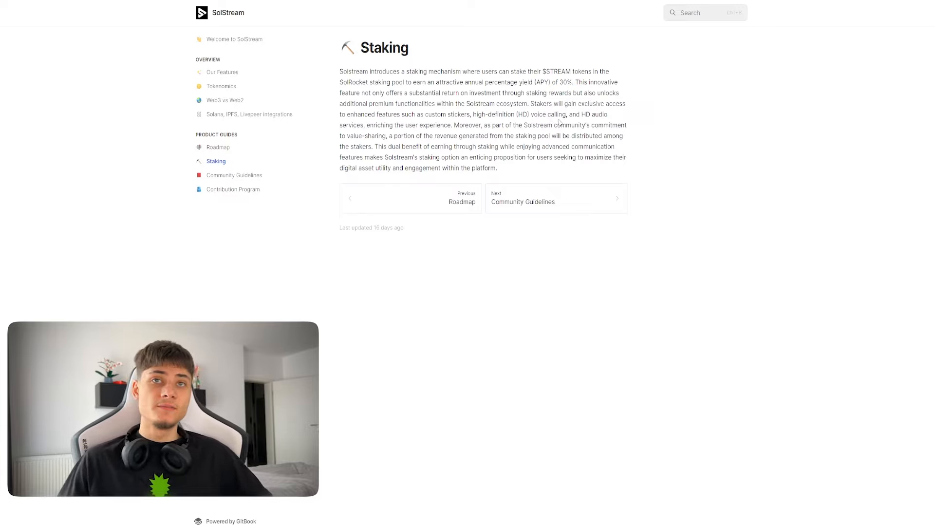
mouse_move(586, 124)
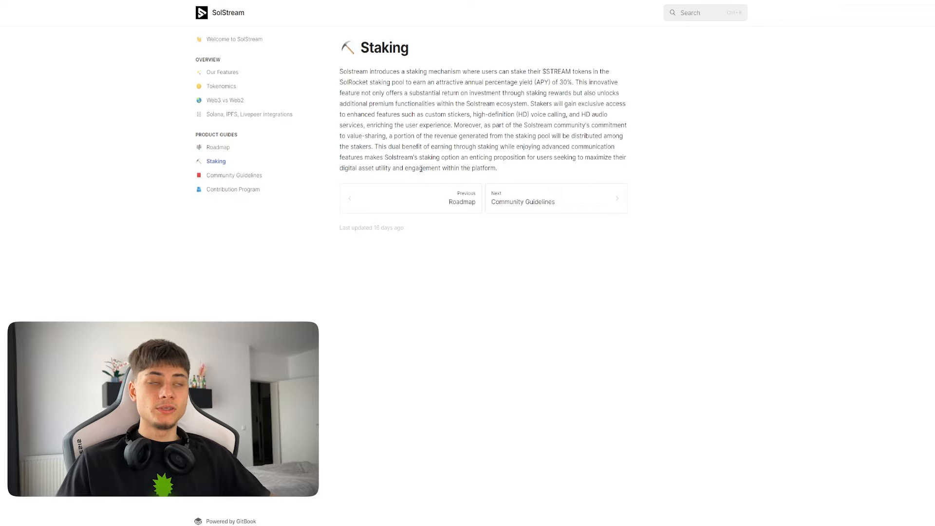
click(233, 189)
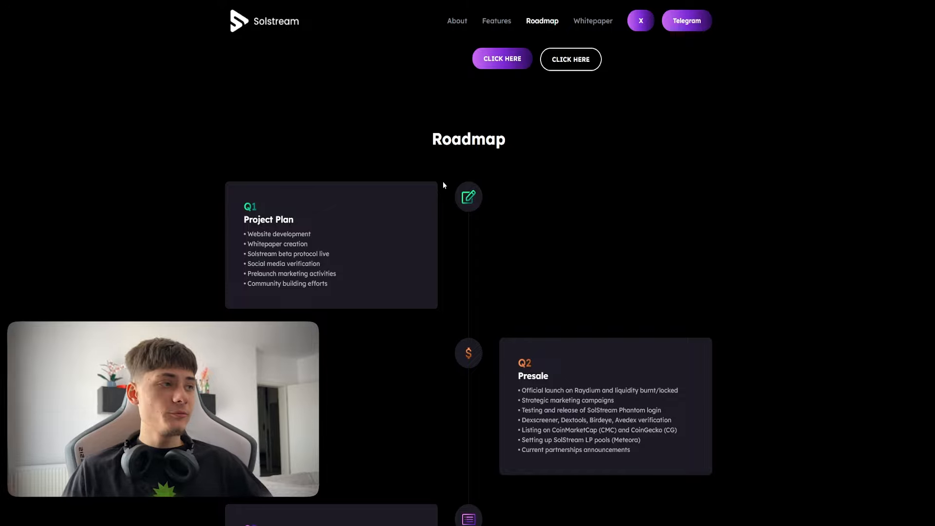
mouse_move(338, 202)
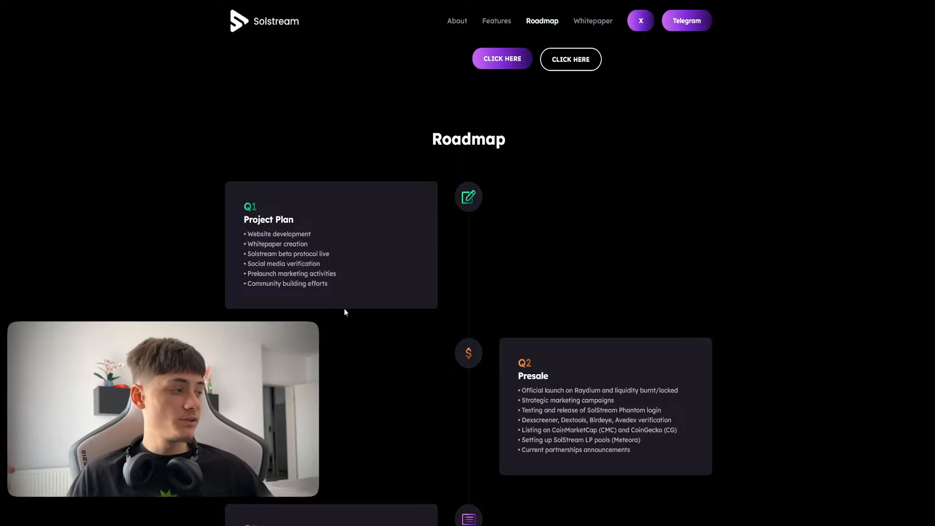
Scroll the Solstream Roadmap past Q1 Project Plan and Q2 Presale to Q3 and Q4.
scroll(down, 3)
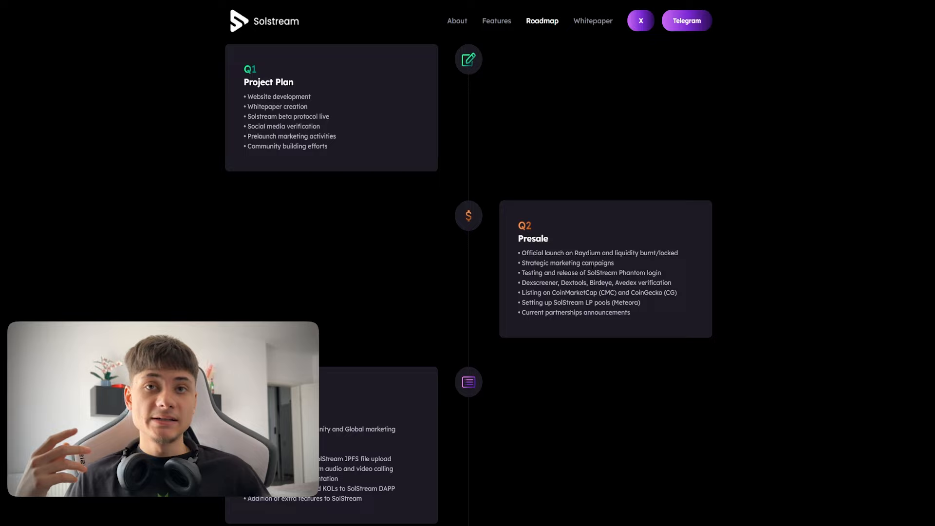
scroll(down, 3)
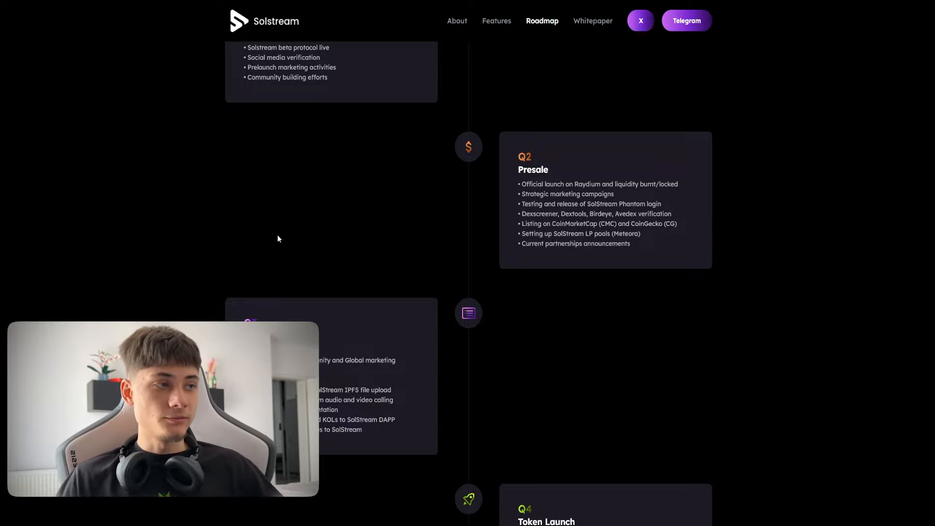
Scroll the Roadmap through Q3 Pre-Listing, Q4 Token Launch and Q5 Alpha Test to Top features.
scroll(down, 3)
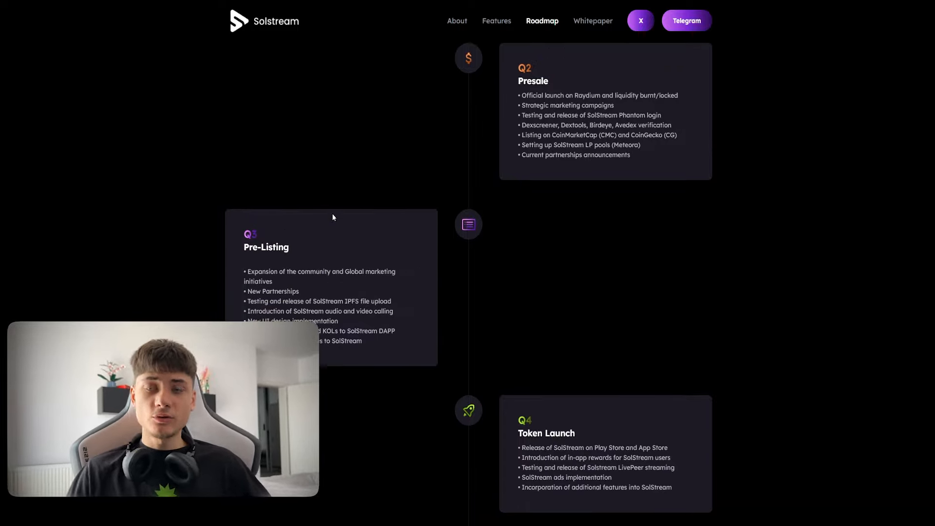
scroll(down, 3)
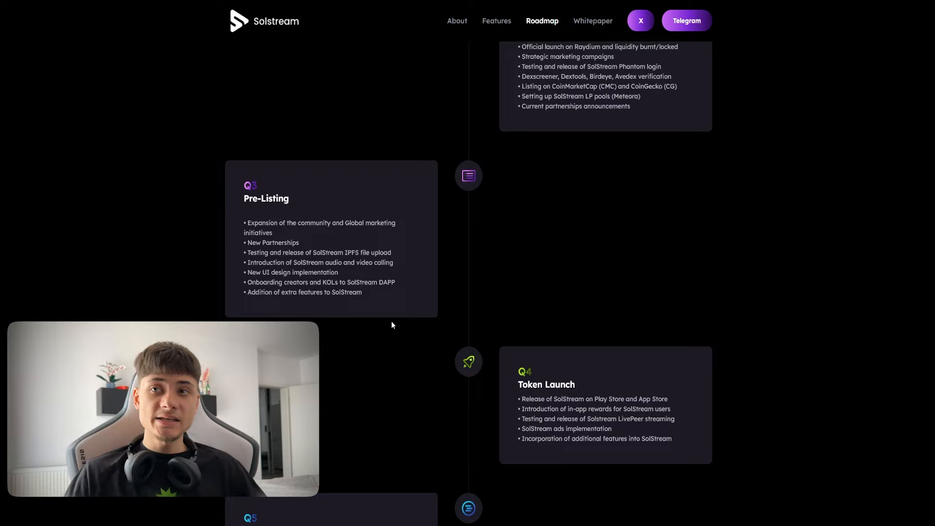
scroll(down, 3)
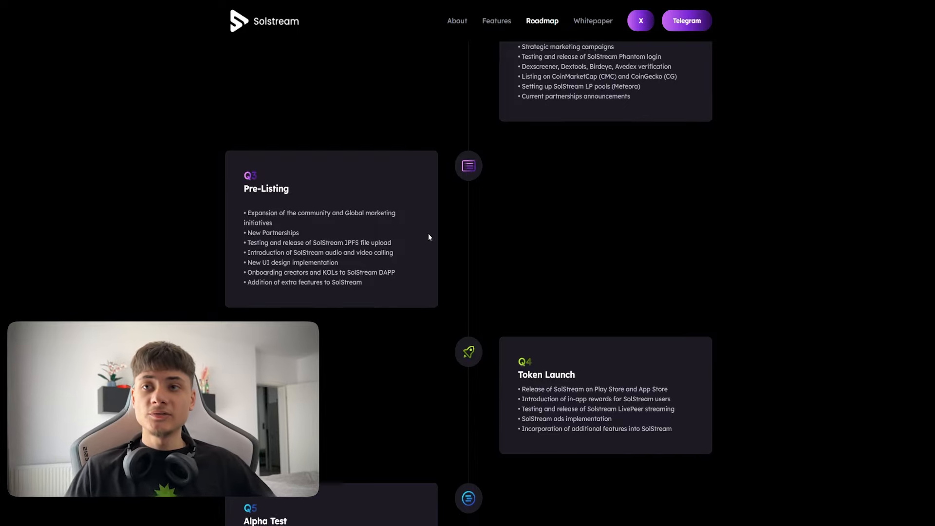
scroll(down, 3)
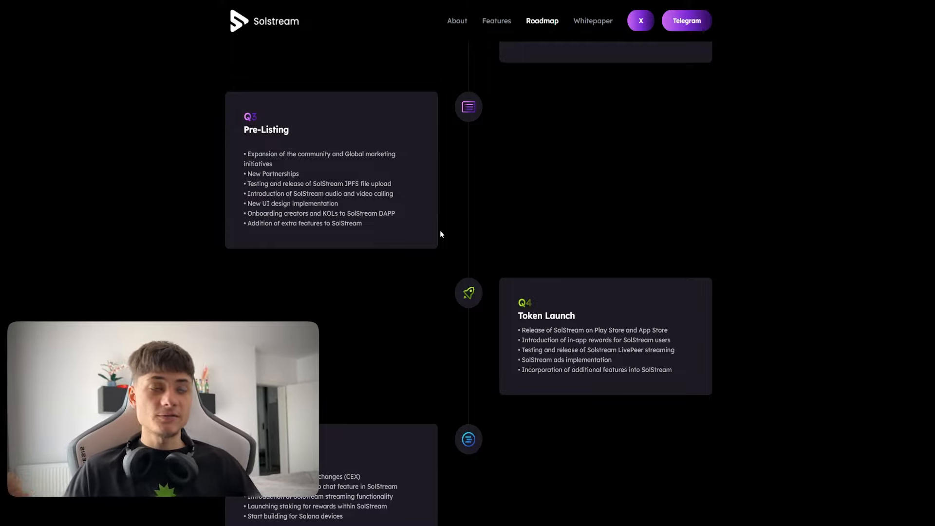
scroll(down, 3)
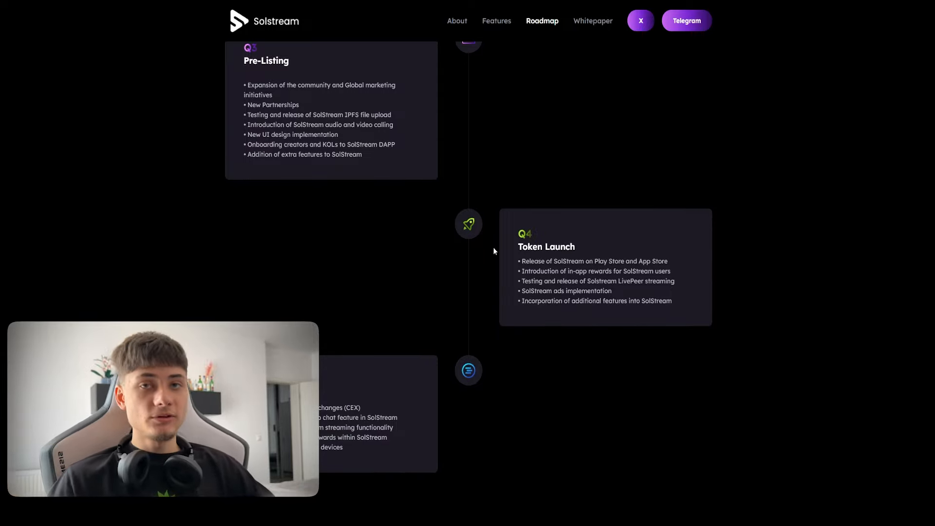
scroll(down, 3)
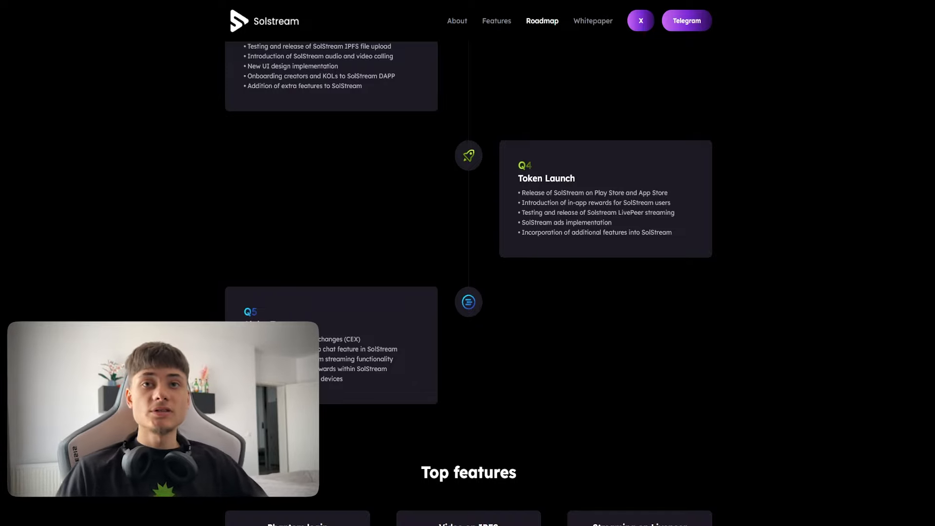
mouse_move(644, 200)
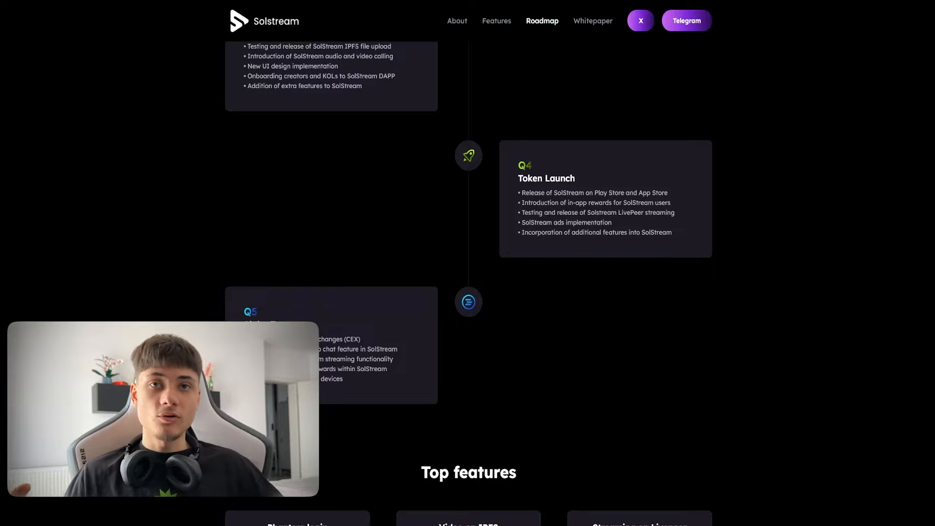
scroll(down, 3)
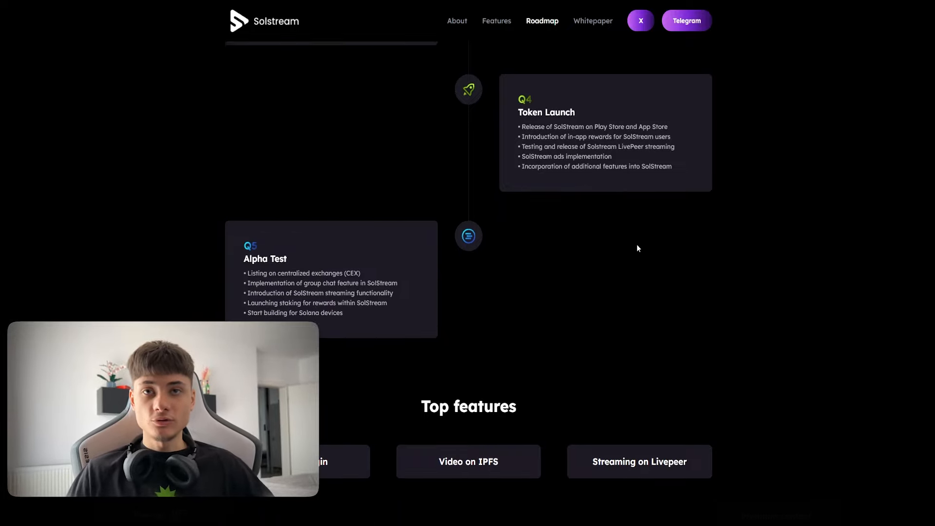
scroll(down, 3)
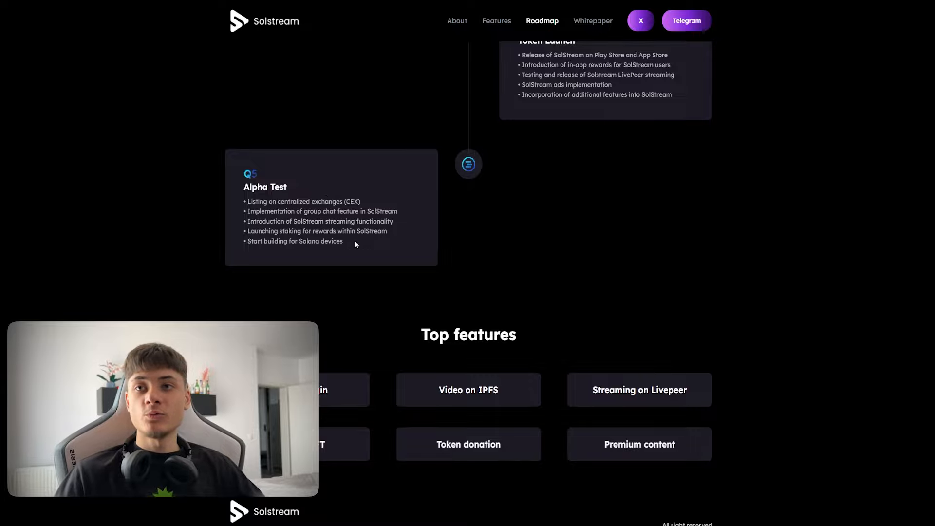
mouse_move(298, 250)
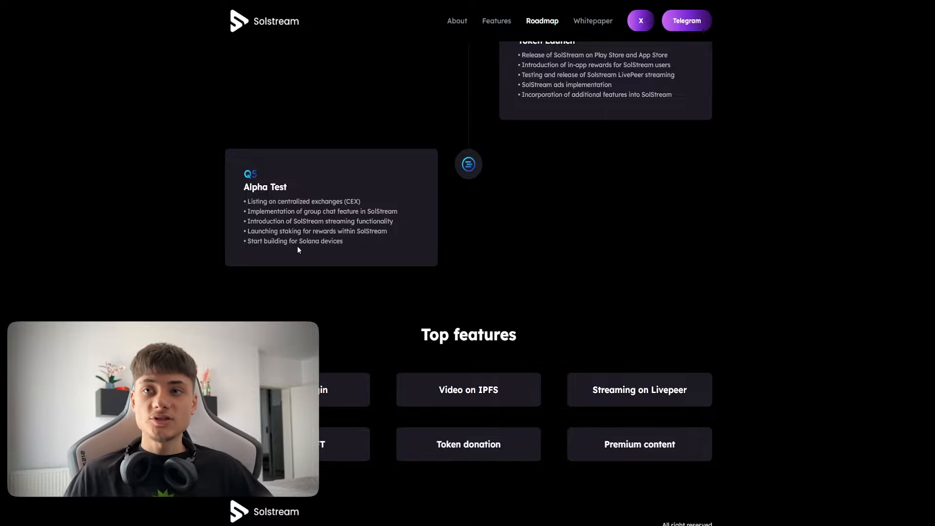
scroll(down, 3)
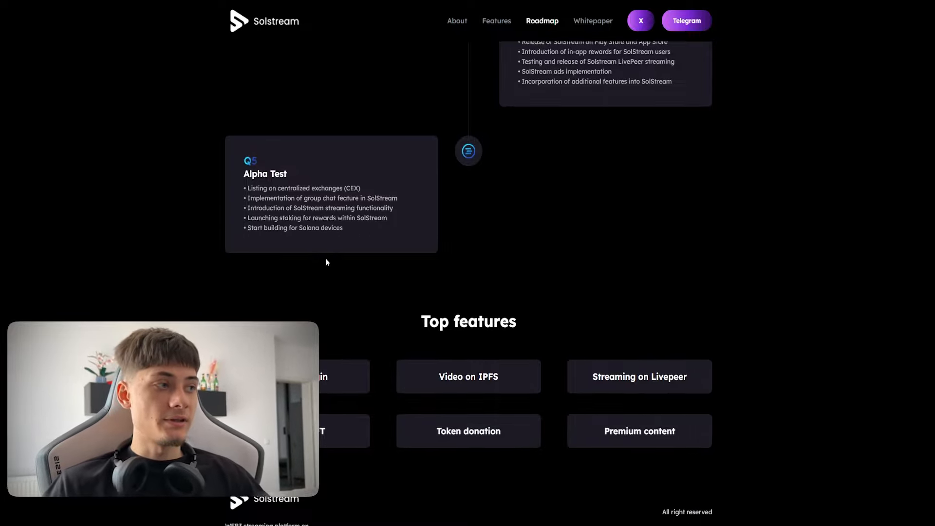